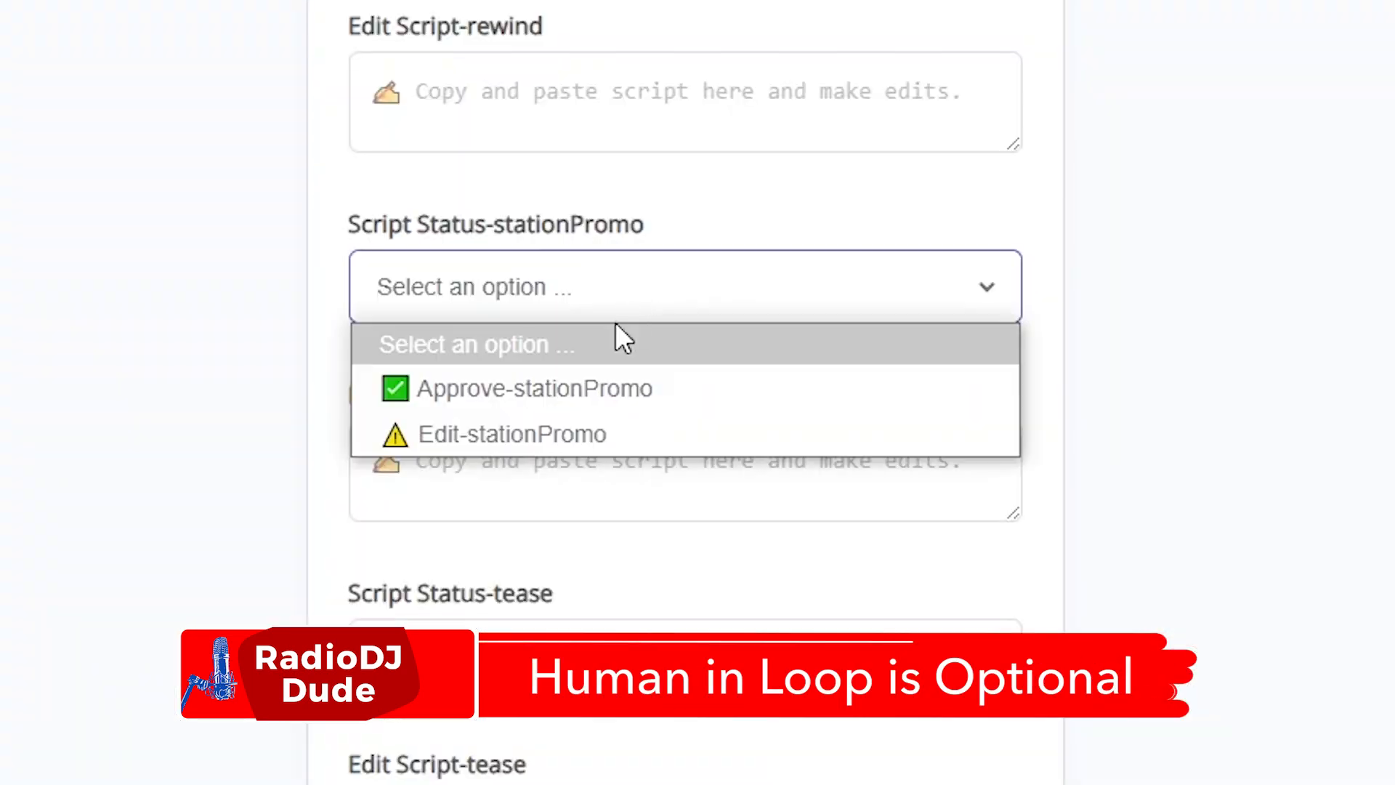
# Set stationPromo to Edit and enter the promo script, changing 'Triple 80s' to 'triple x 80s'.
pyautogui.click(512, 435)
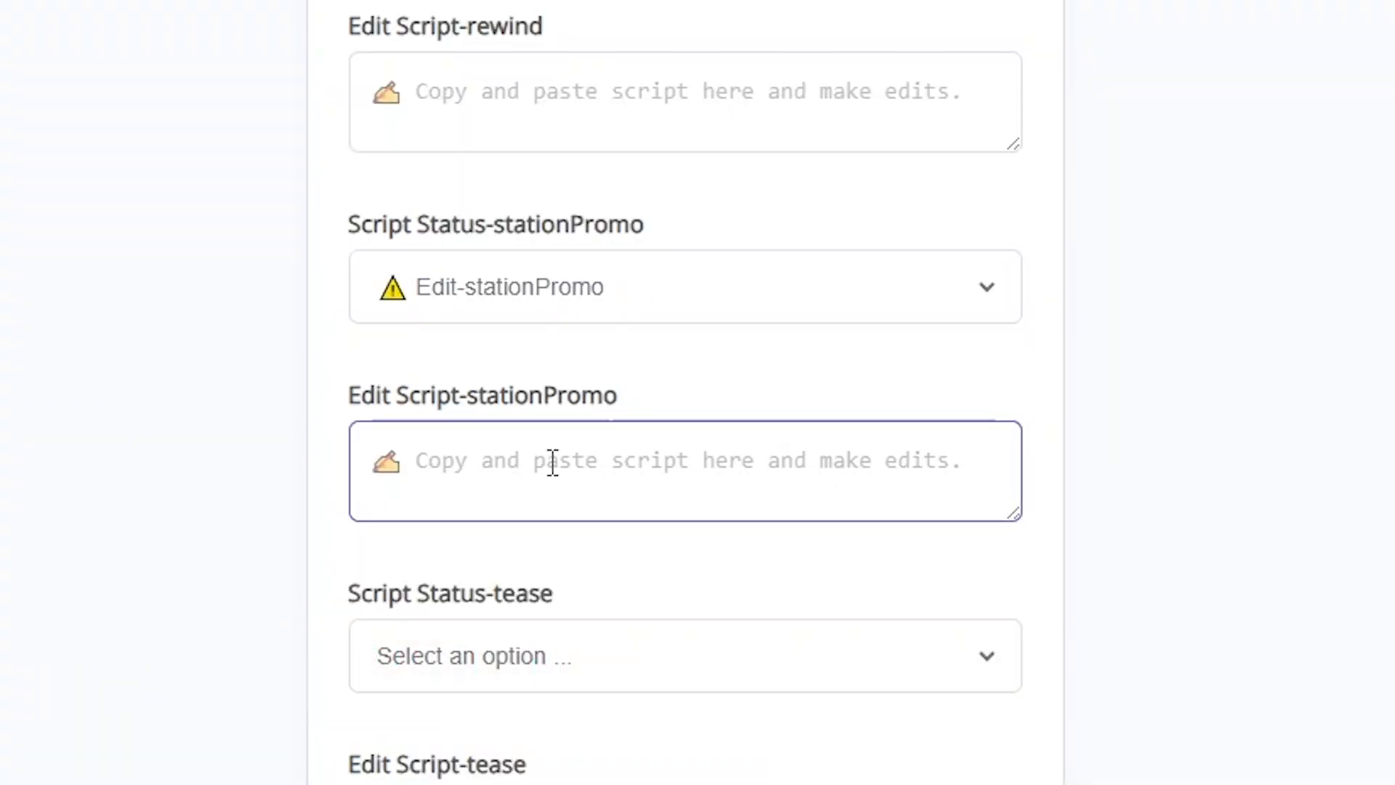
pyautogui.write('Like totally gnarly playlists at your fingertips? Our digital boombox at X X X 80s dot com is packed with more radical tunes than a Walkman at the mall food court. Triple X 80s.')
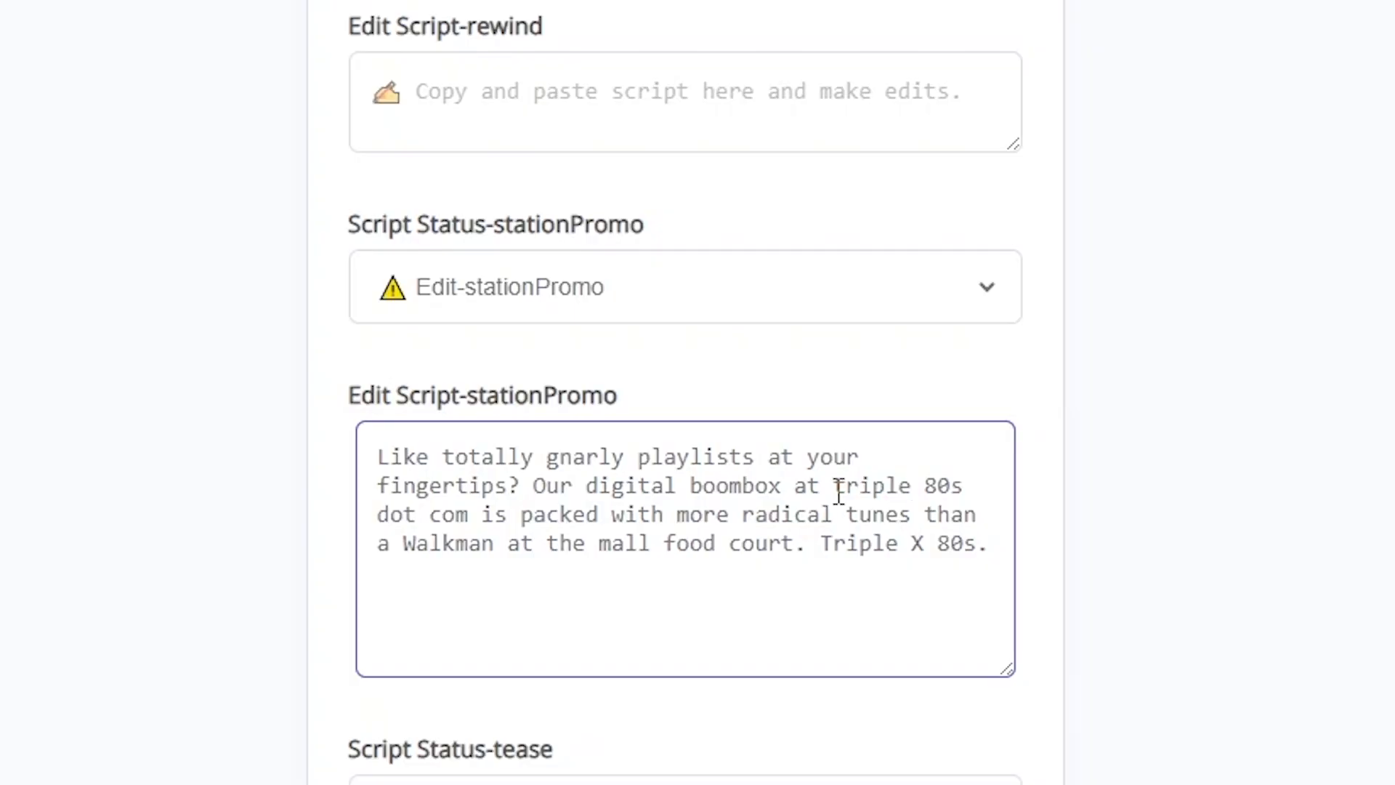
pyautogui.write('x')
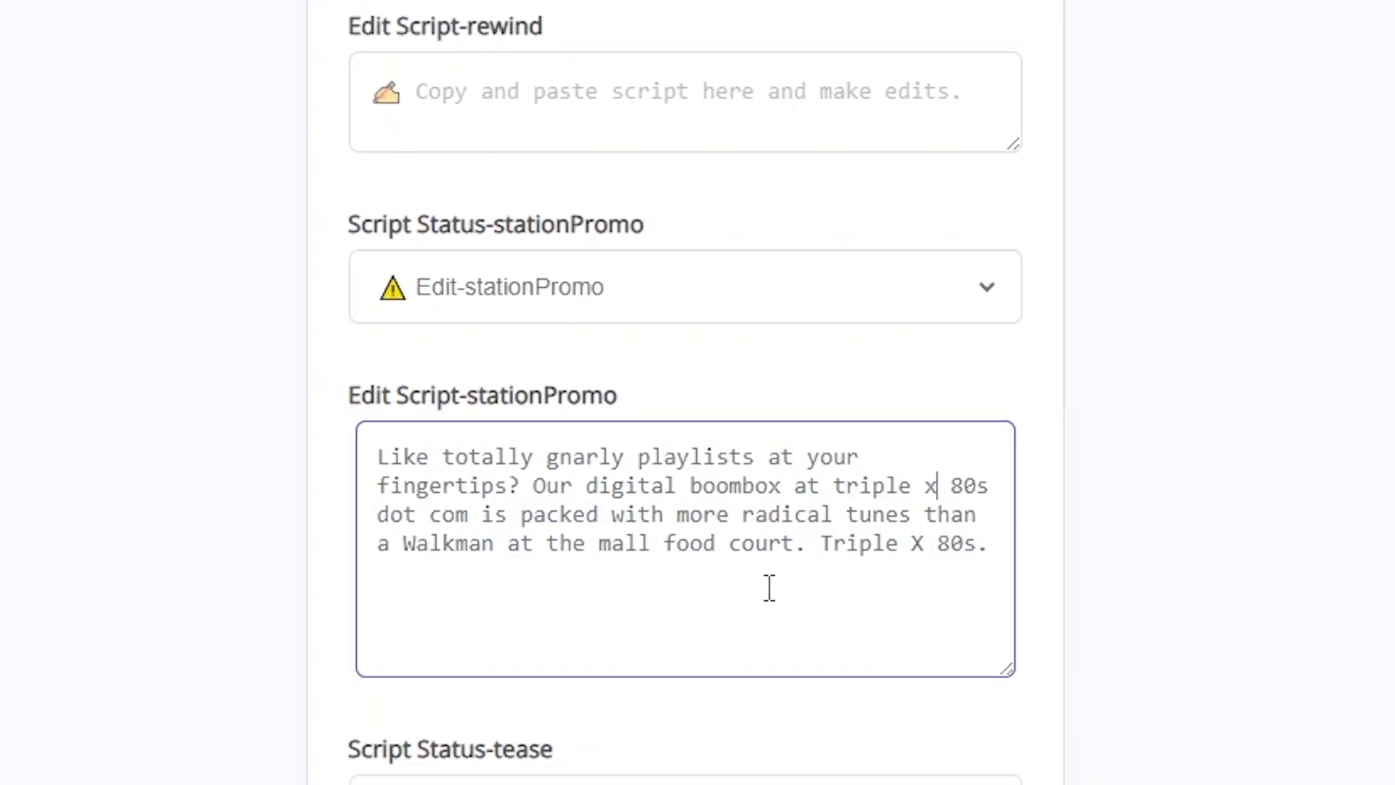
pyautogui.scroll(-3)
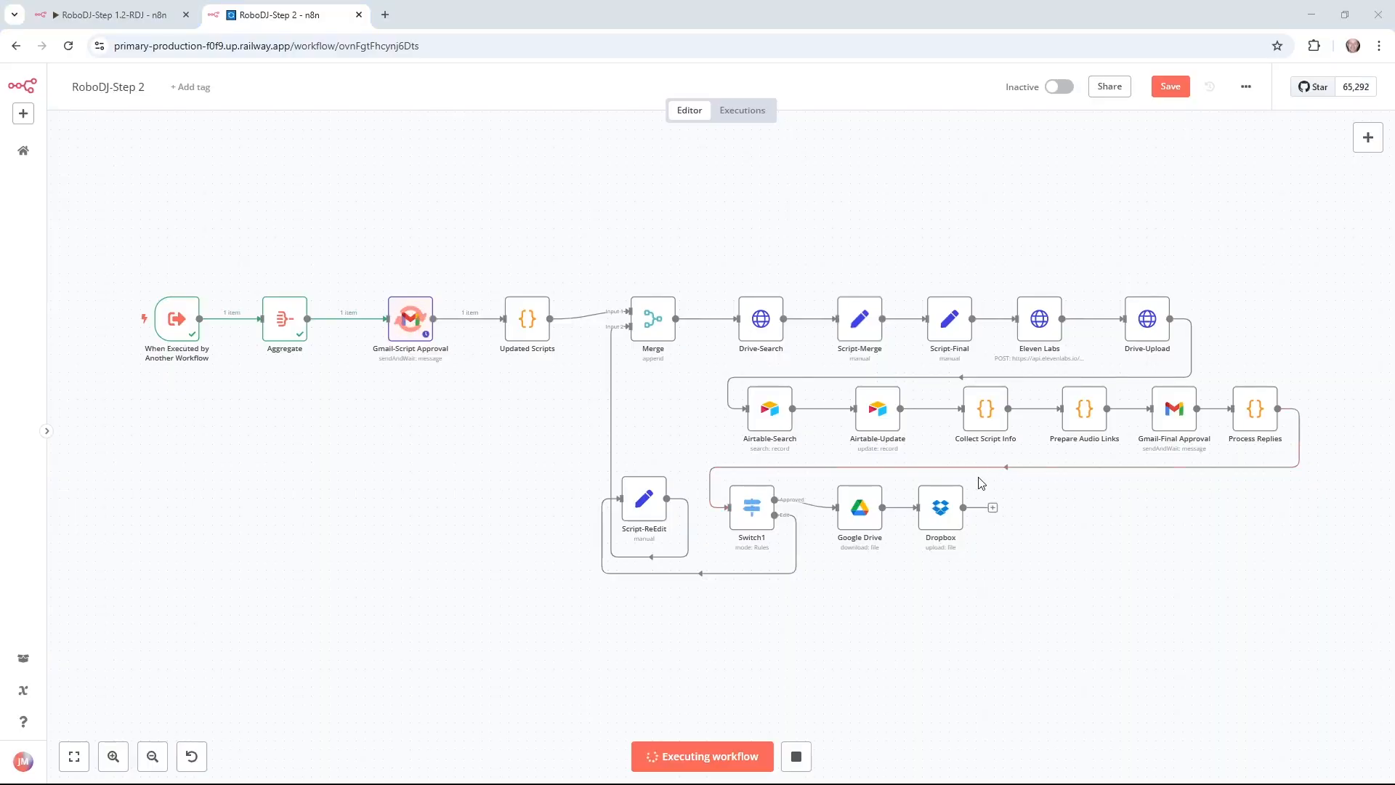
# Switch to Gmail to view the new Script Approval email.
pyautogui.click(107, 15)
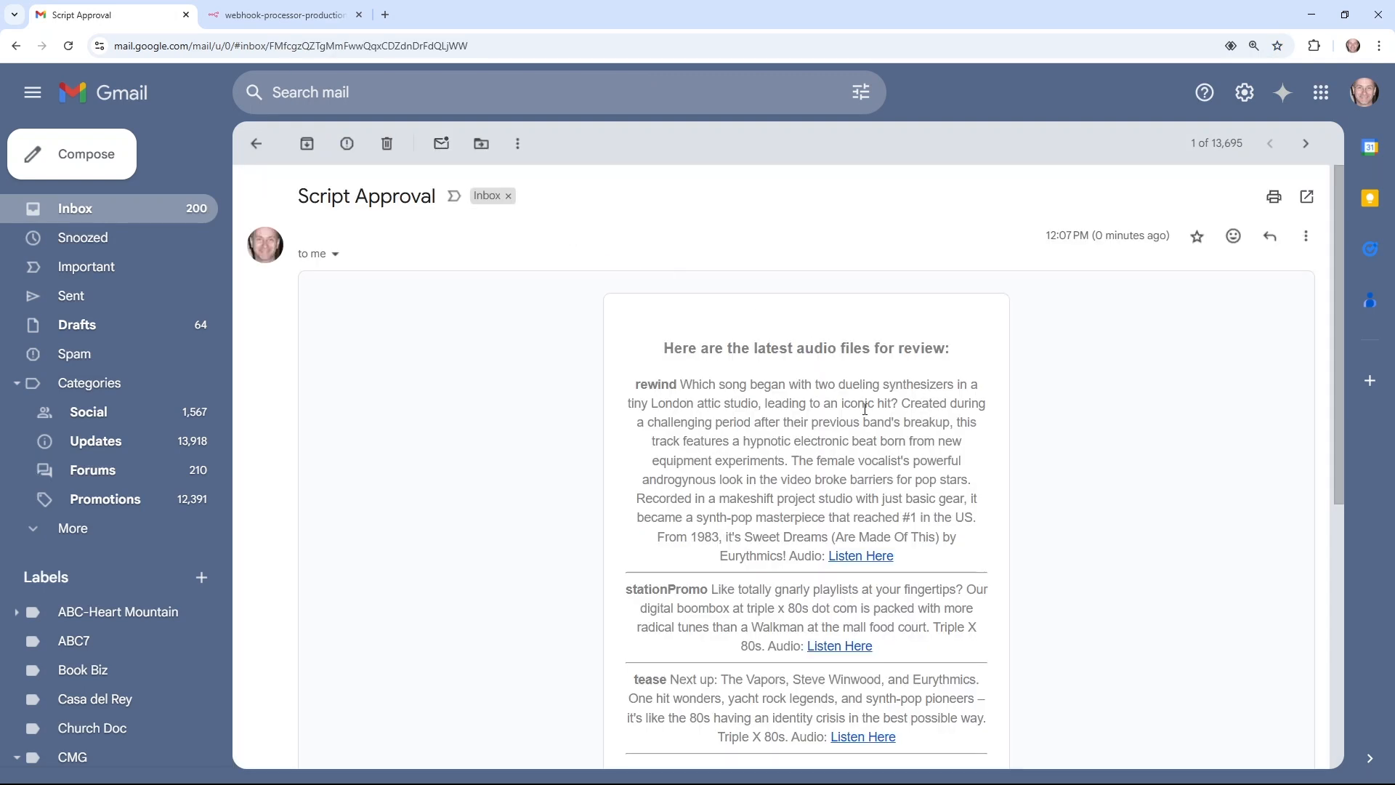
# Preview and play the rewind.mp3 attachment, then close the preview.
pyautogui.scroll(-3)
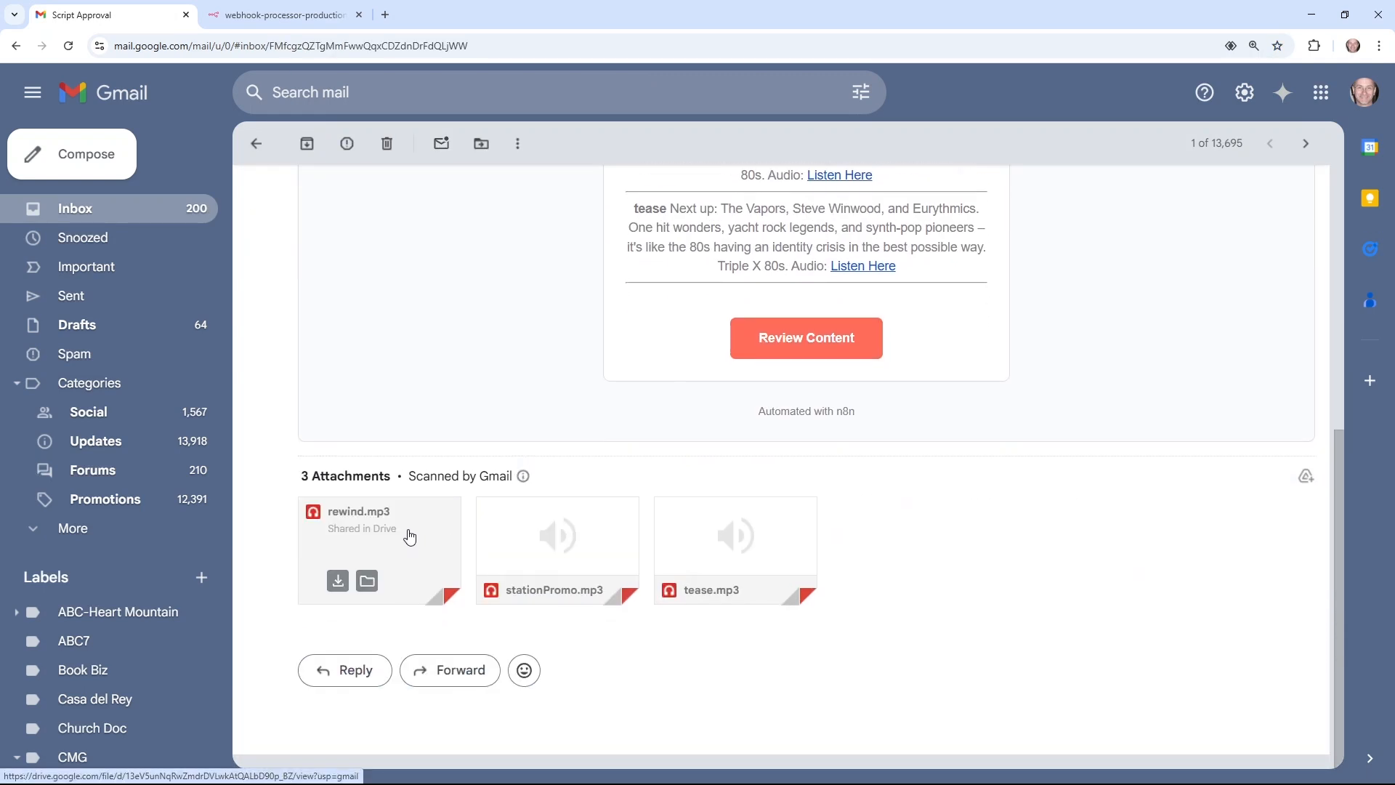
pyautogui.click(379, 534)
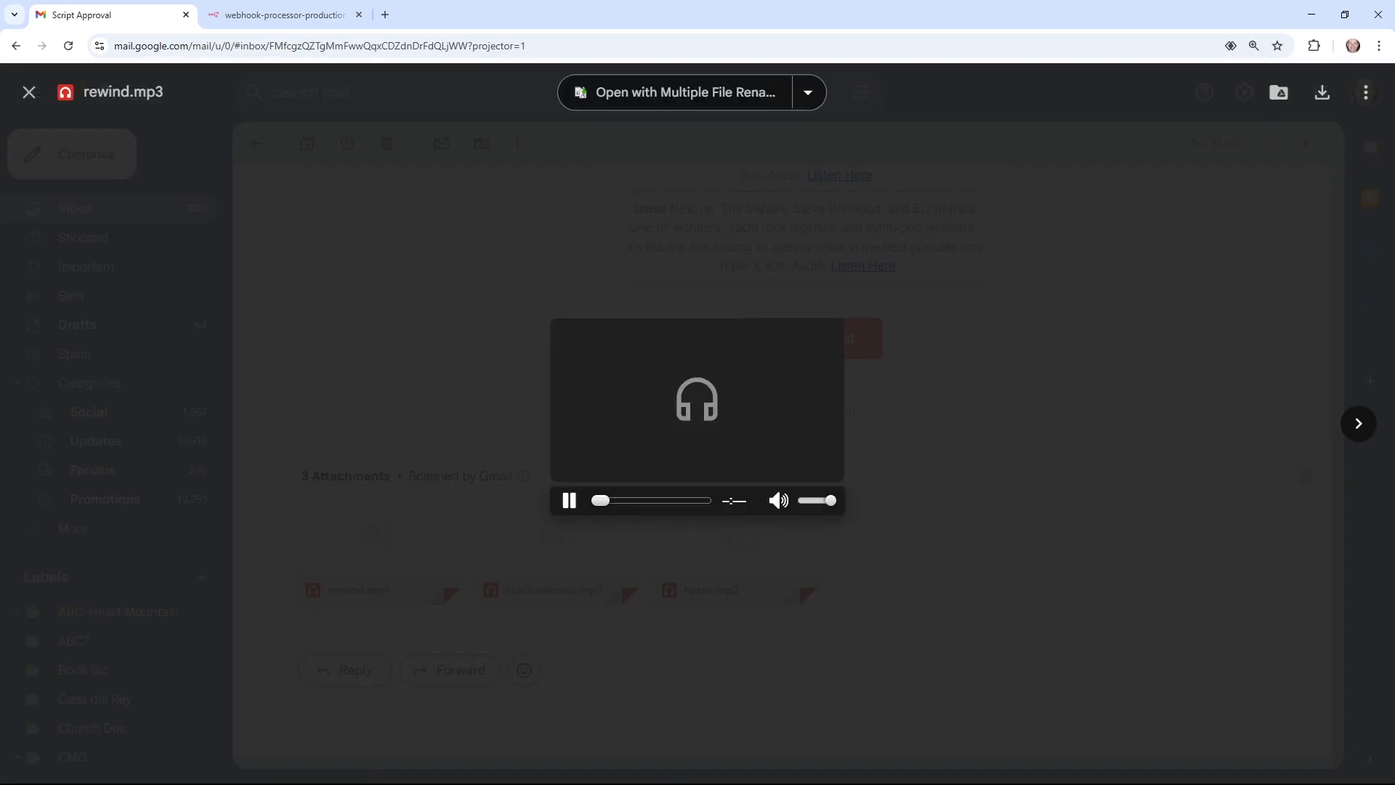
pyautogui.click(567, 499)
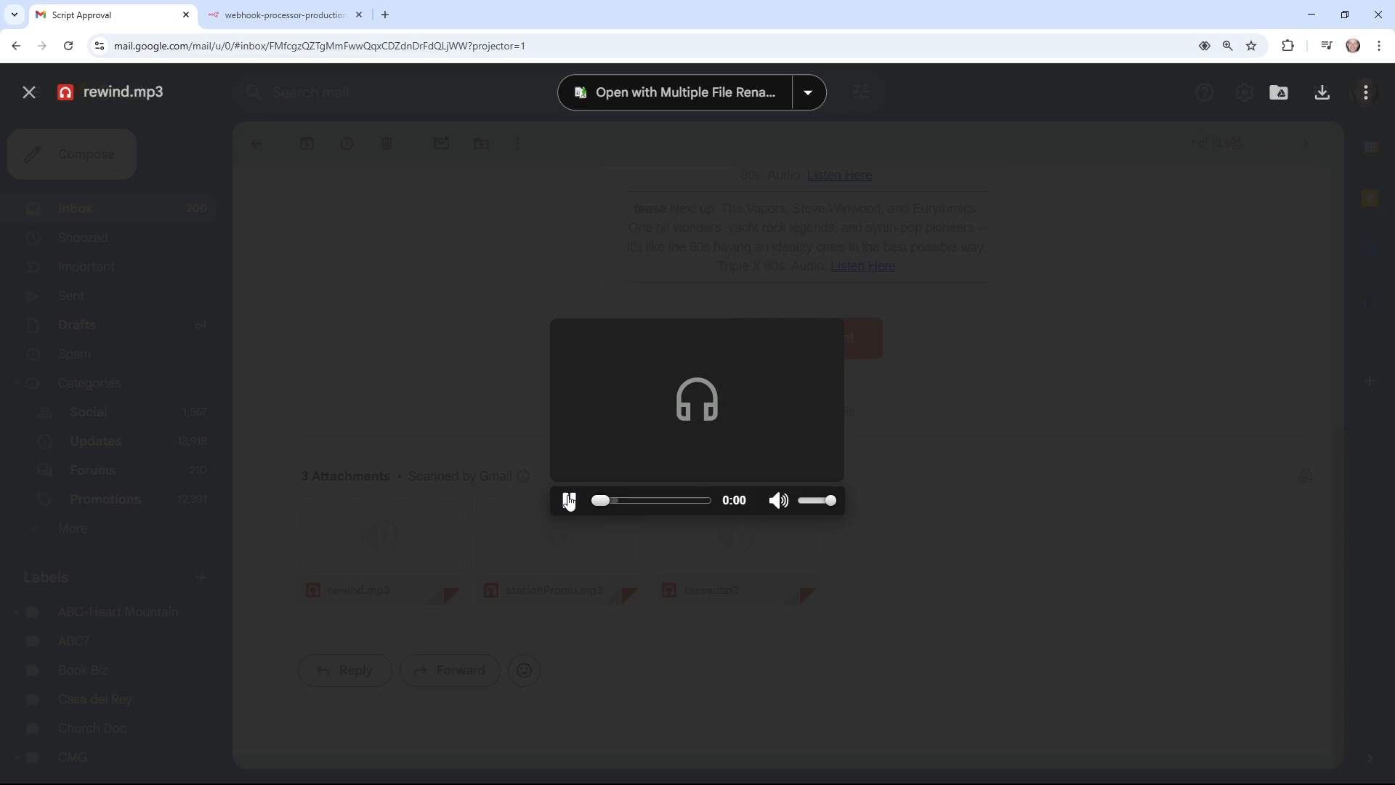
pyautogui.click(567, 499)
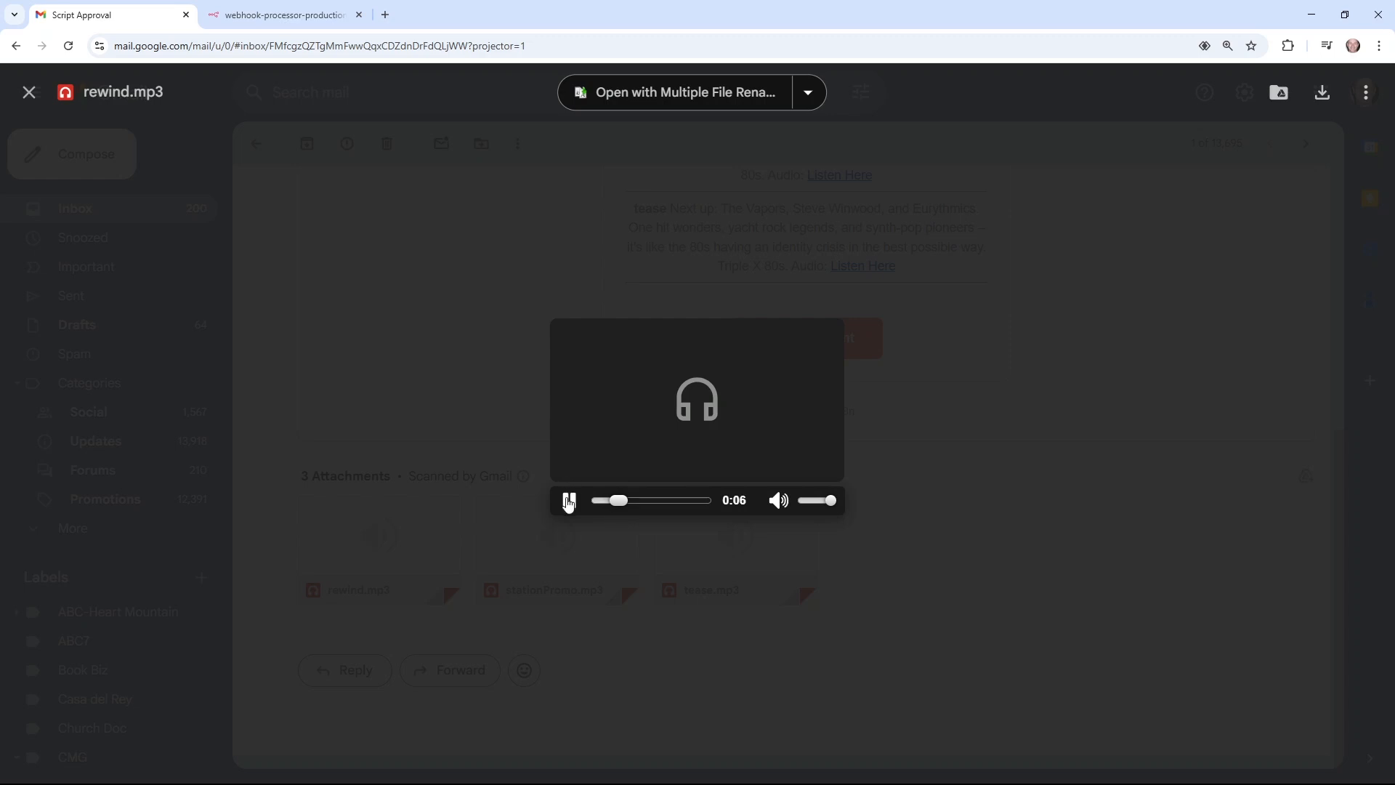
pyautogui.click(28, 91)
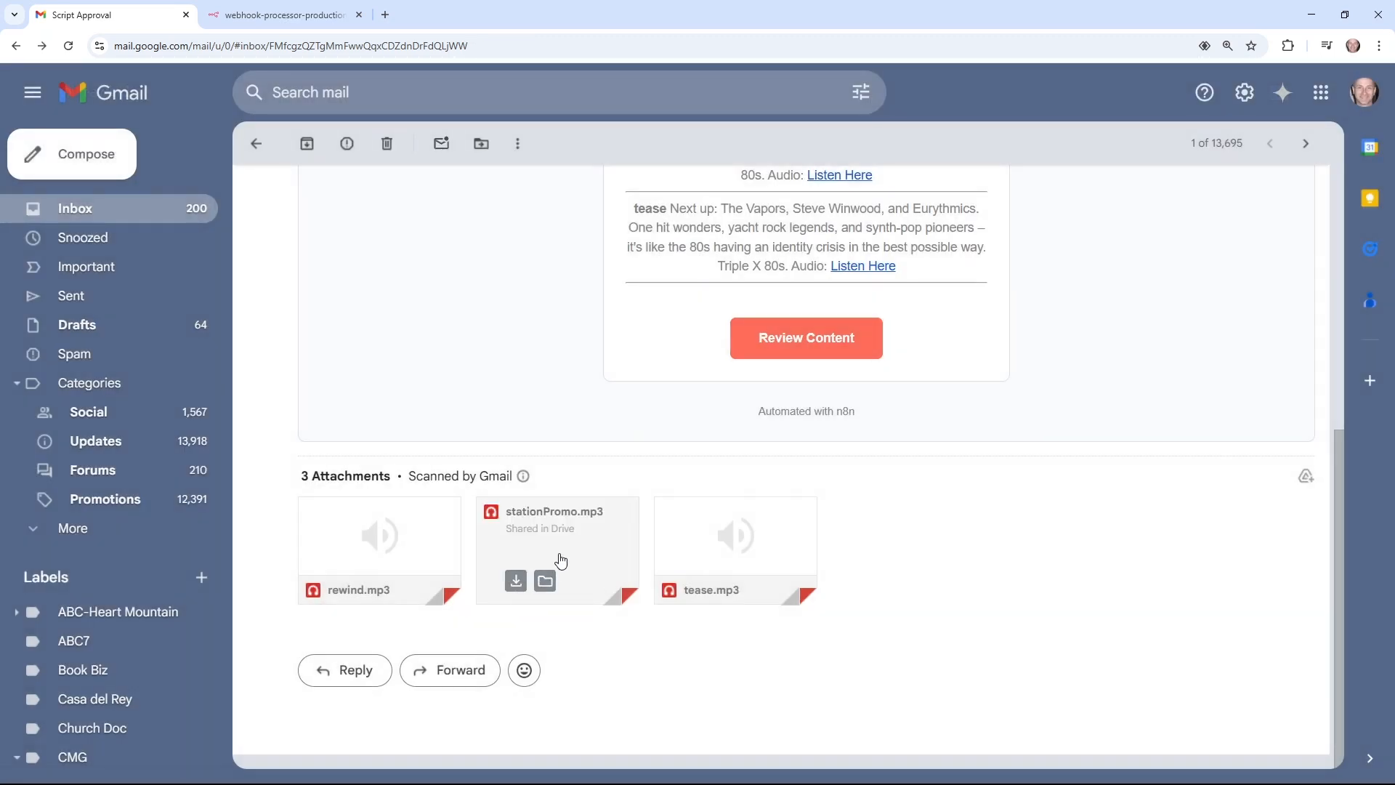
# Preview the stationPromo.mp3 attachment, then open the Review Content form.
pyautogui.click(557, 534)
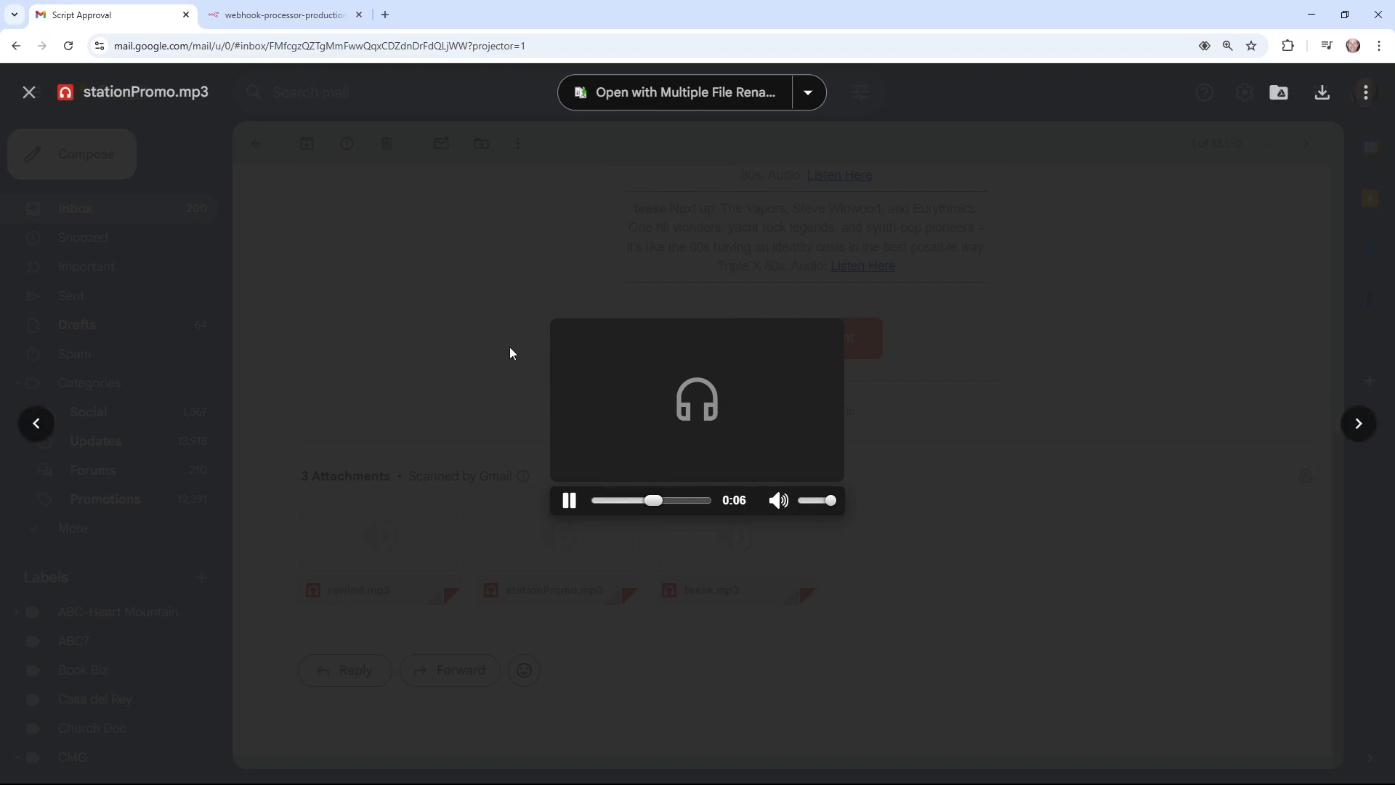
pyautogui.click(28, 92)
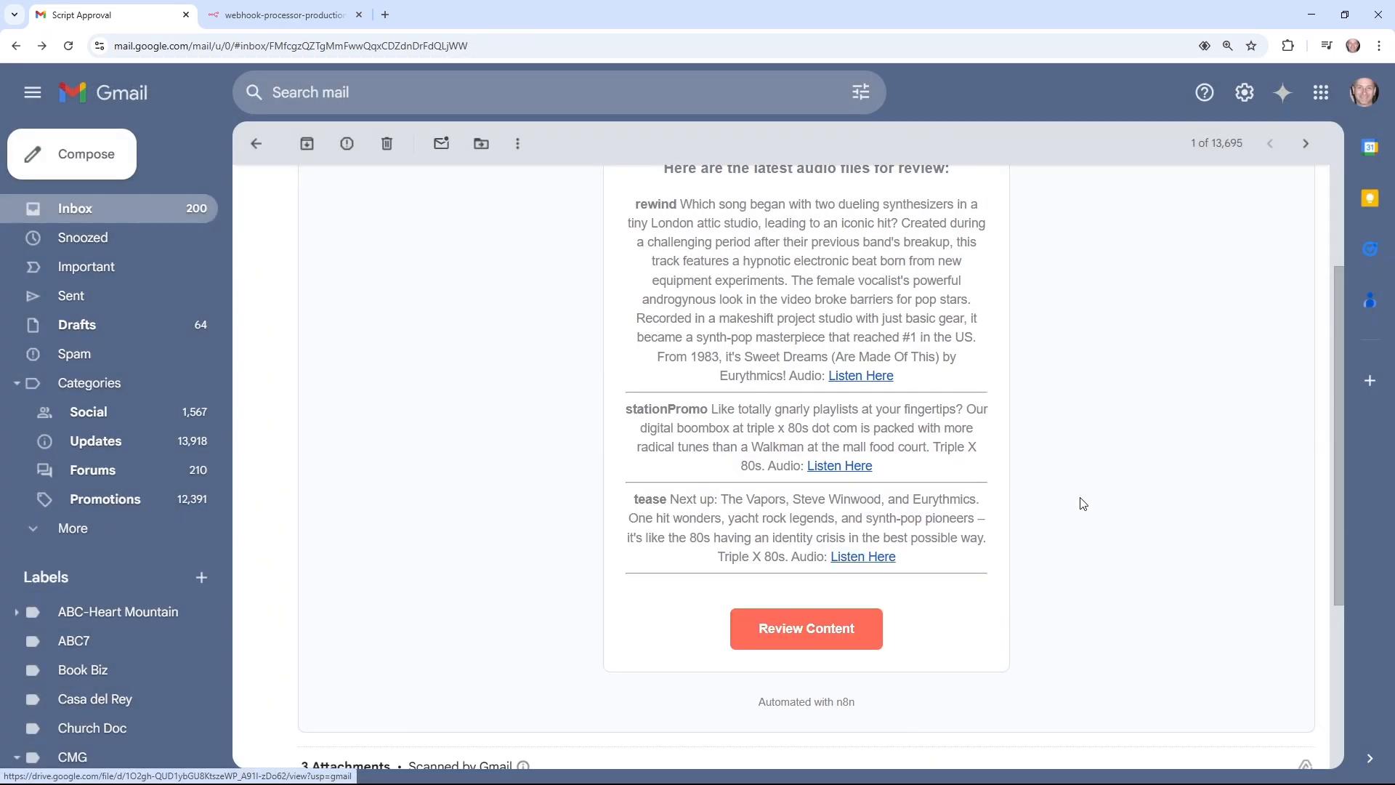
pyautogui.click(804, 627)
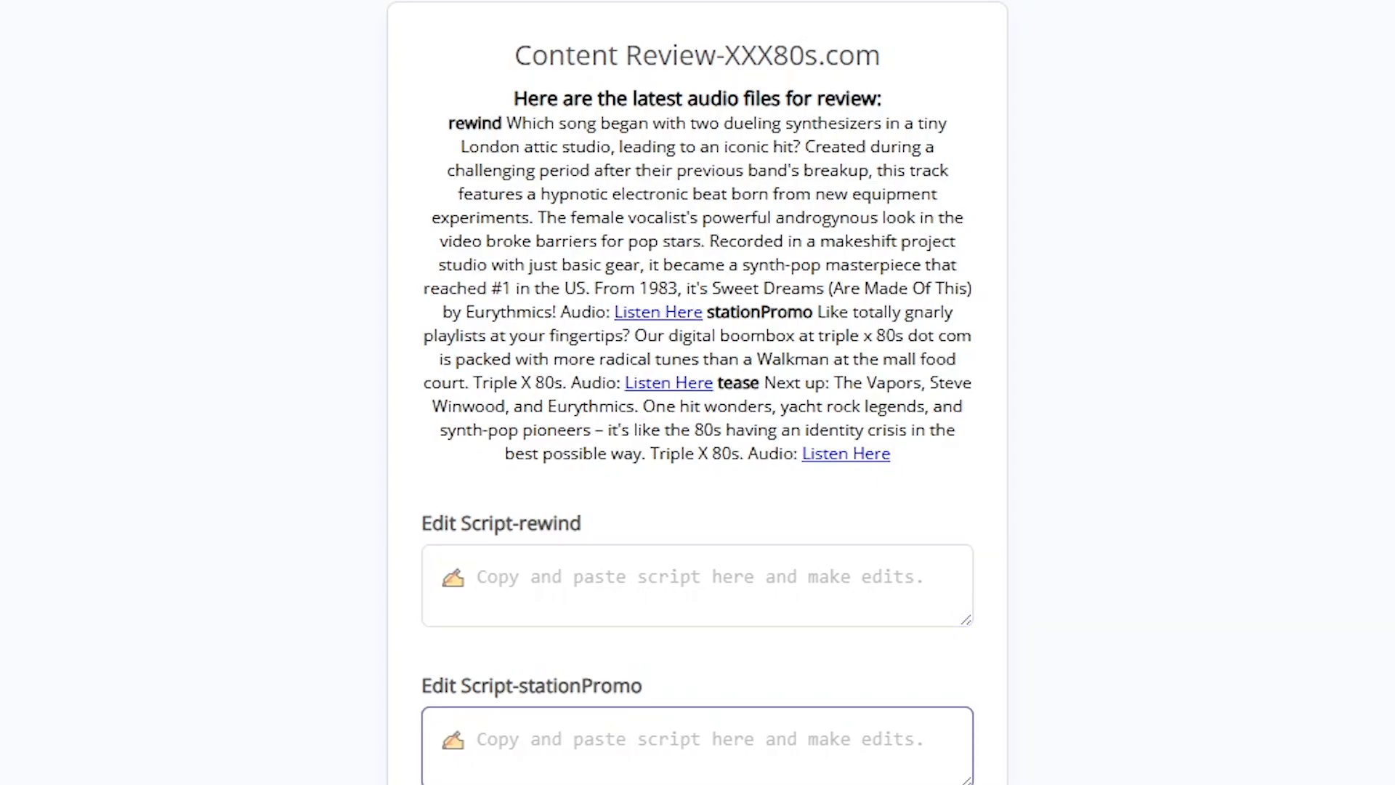
pyautogui.scroll(-3)
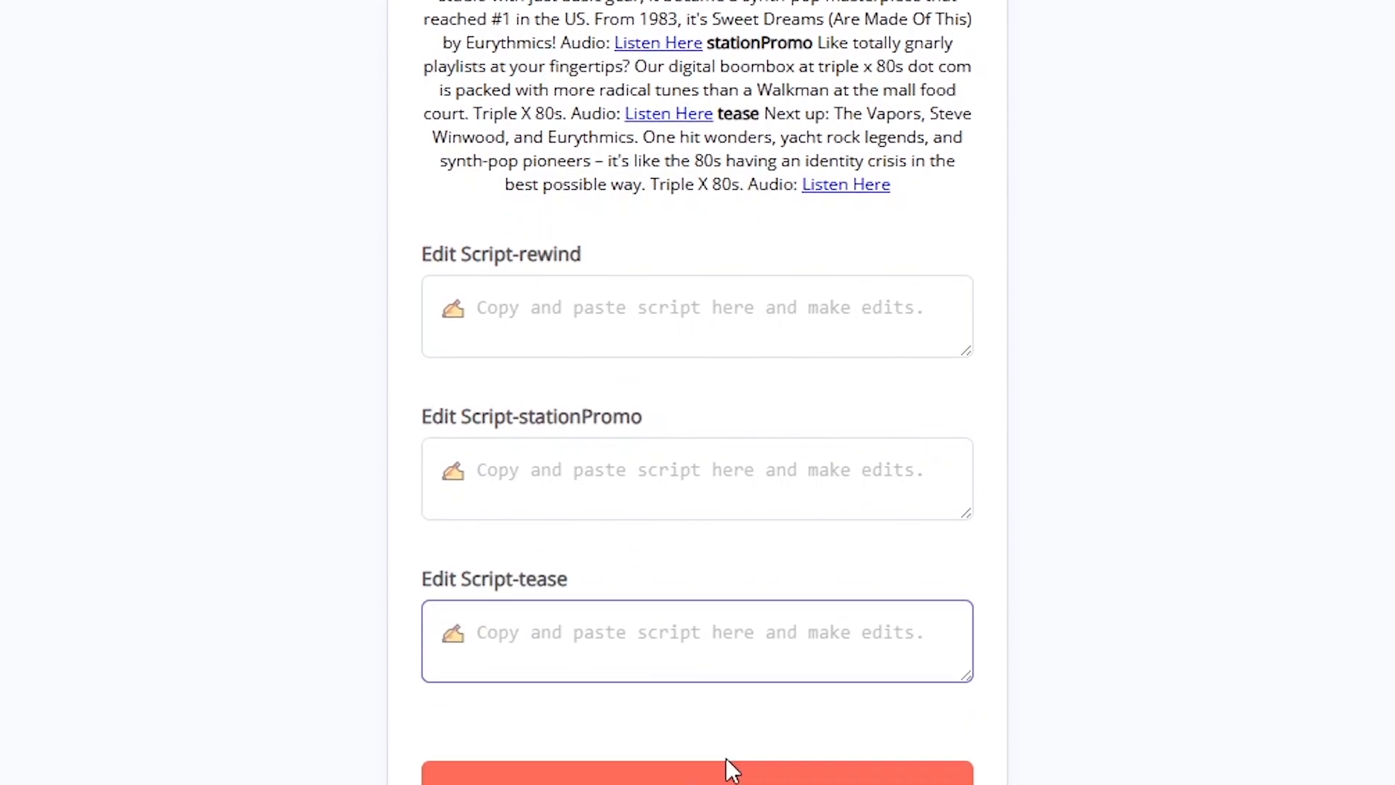